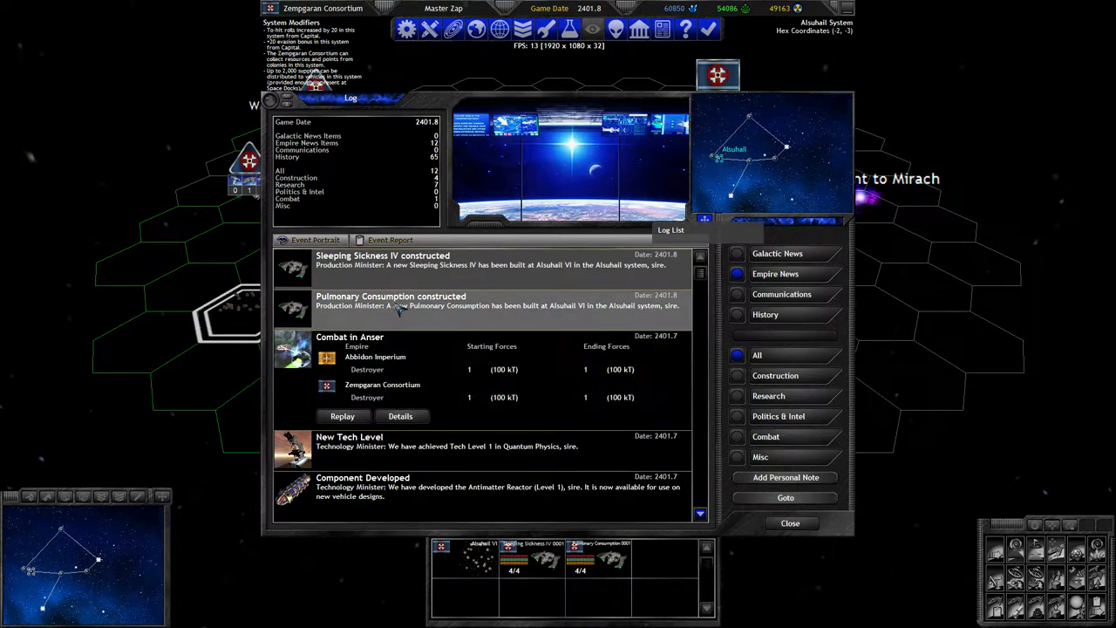
Close the stardate 2401.8 turn log to return to the Alsuhail system map
left_click(788, 522)
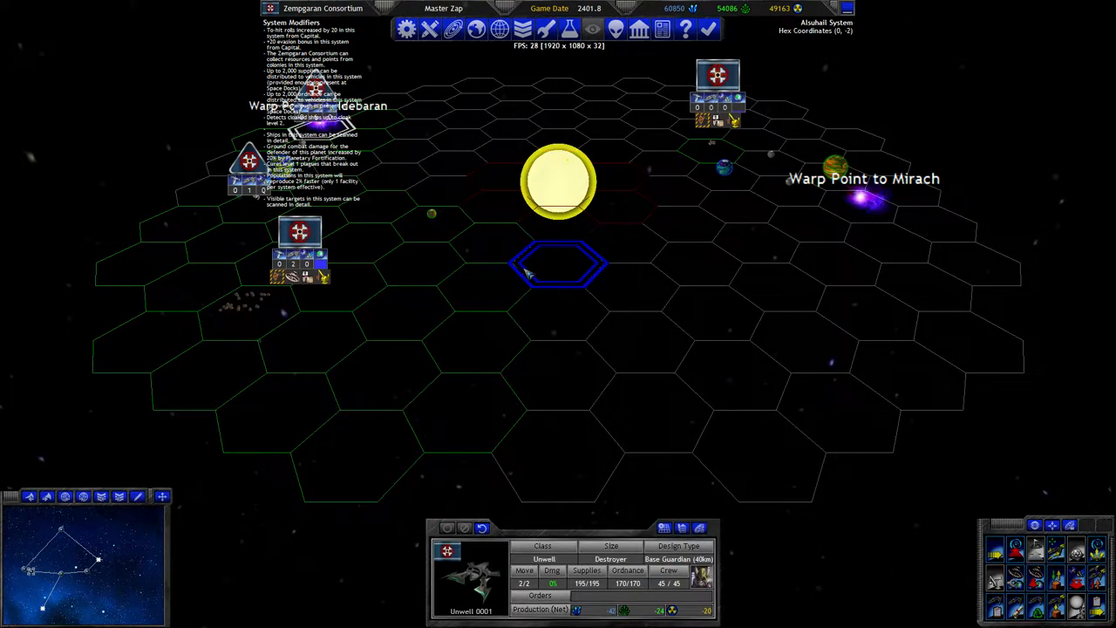
Review the Sleeping Sickness IV cruiser report, then view Aldebaran's fleets near the Alsuhail warp point
left_click(362, 248)
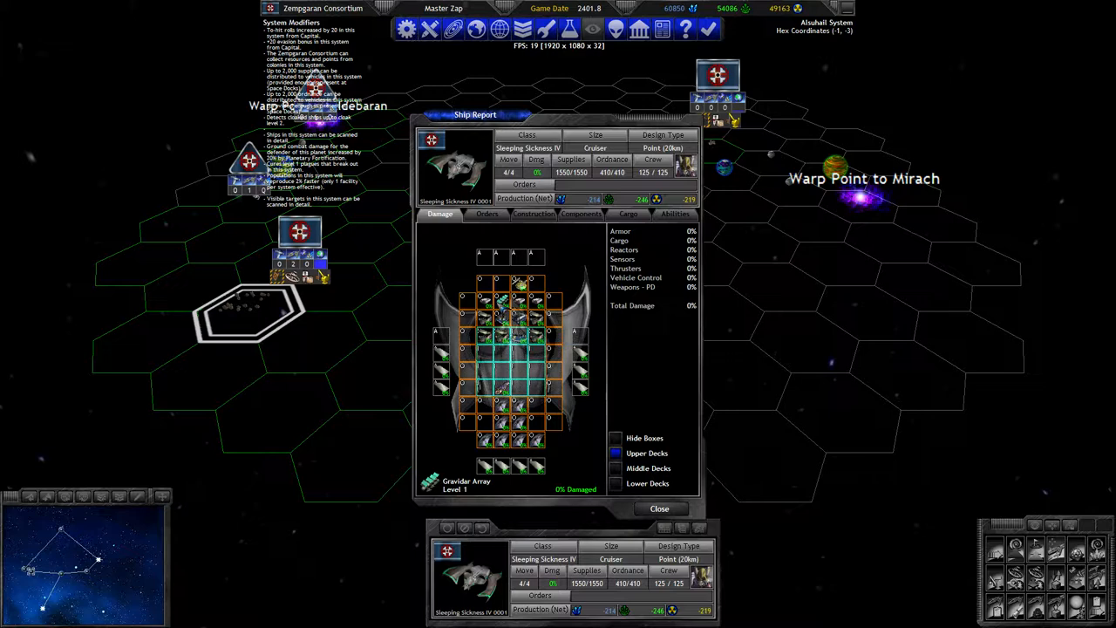
left_click(659, 509)
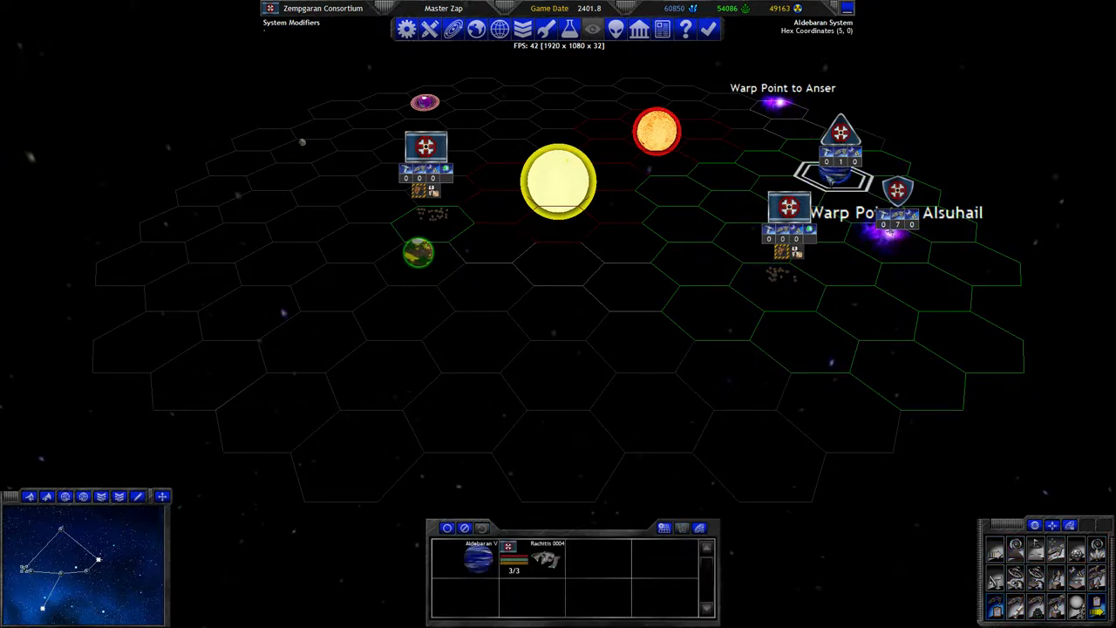
Return to Alsuhail and show the Pemphigus IV destroyer report with its move order to (3,0)
left_click(889, 244)
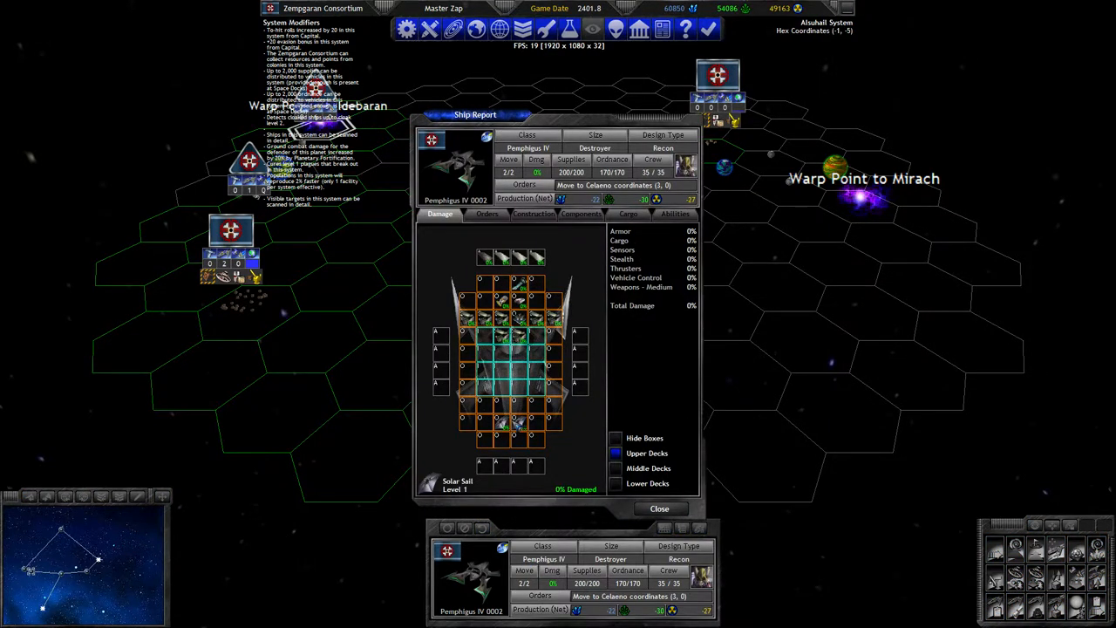
Check the tanker Water Quake in Aldebaran, then show the Pulmonary Consumption cruiser report in Alsuhail
left_click(659, 509)
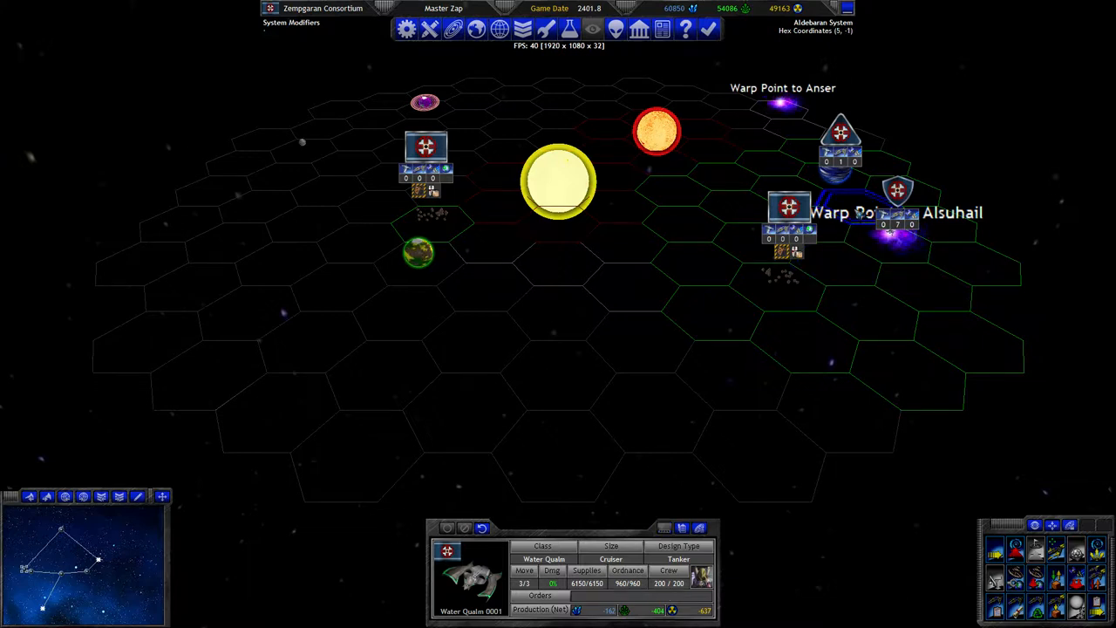
left_click(558, 375)
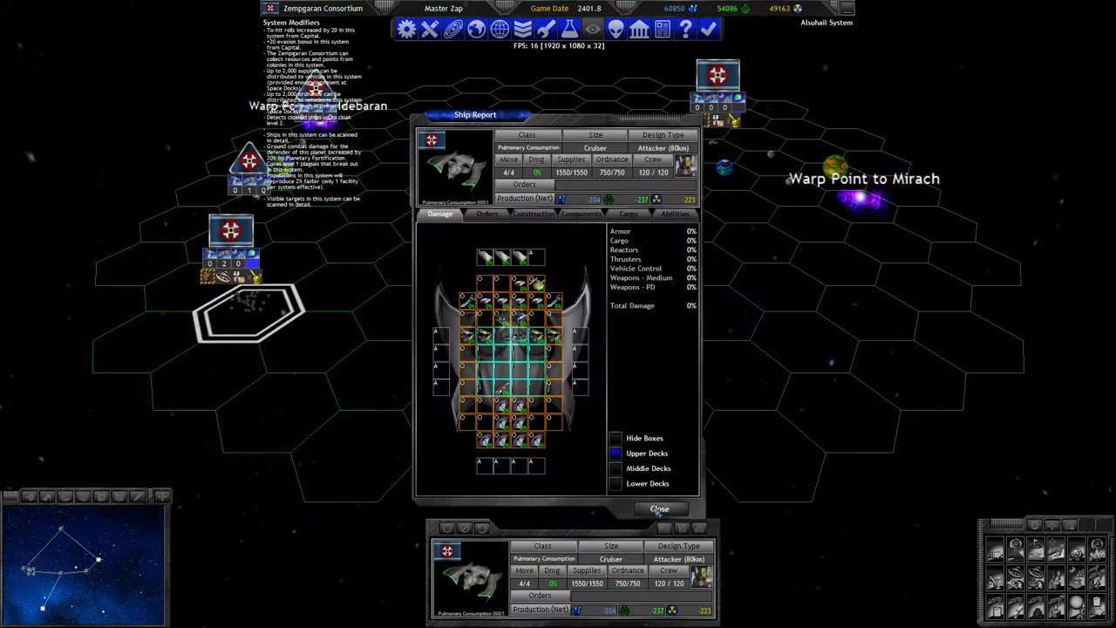
Close the Pulmonary Consumption report and show Alsuhail VI's queue of three cruisers
left_click(659, 509)
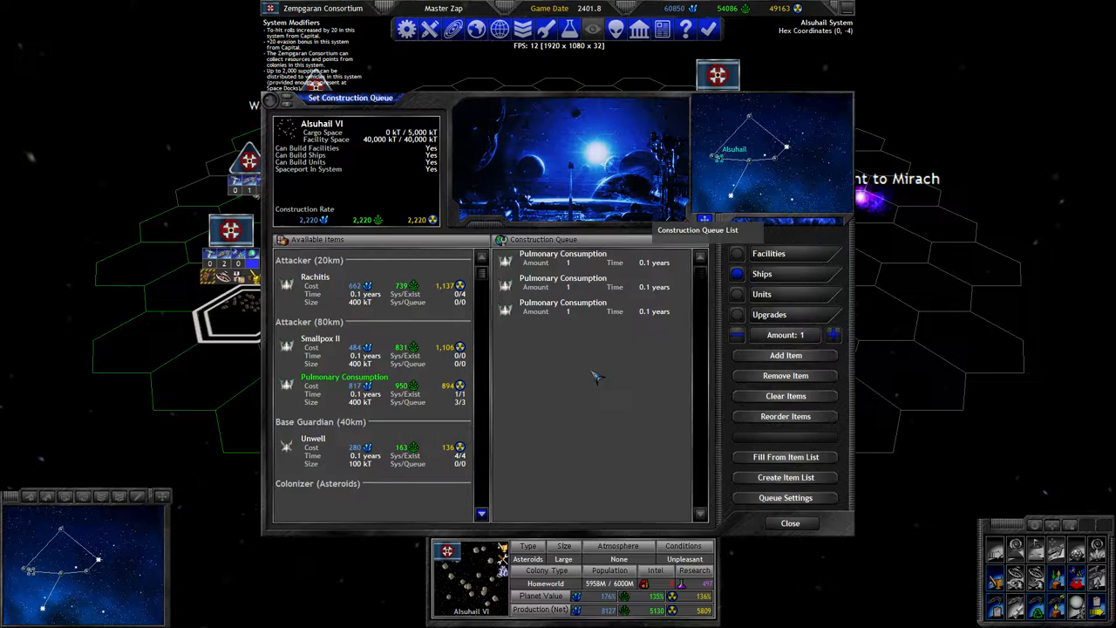
Queue a fourth Pulmonary Consumption cruiser at Alsuhail VI, then bring up the known empires overview
left_click(785, 355)
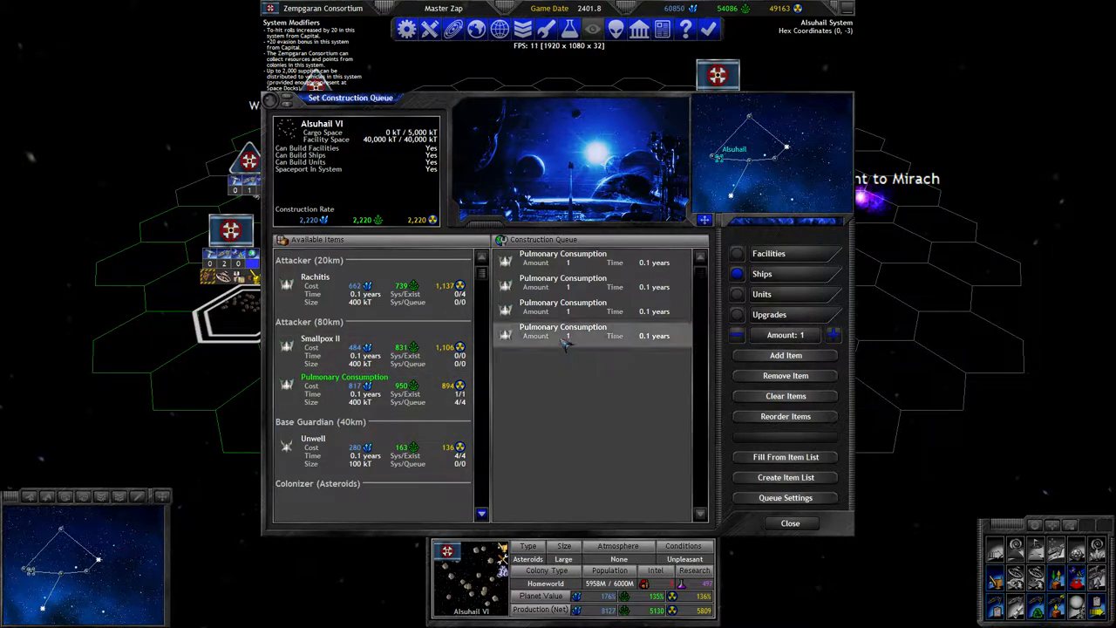
left_click(788, 523)
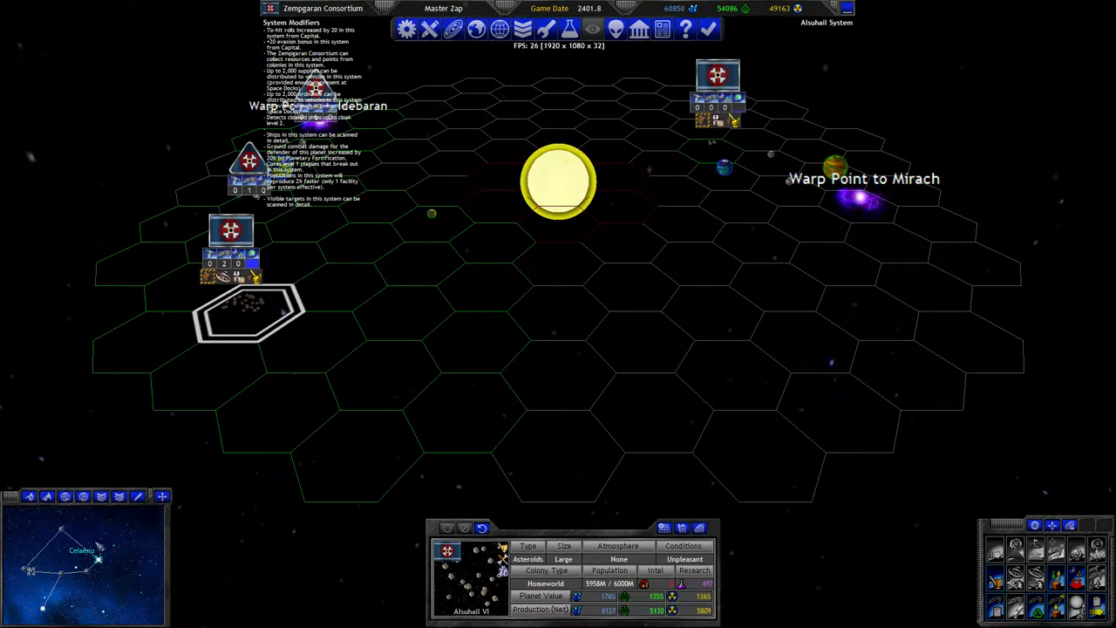
left_click(380, 366)
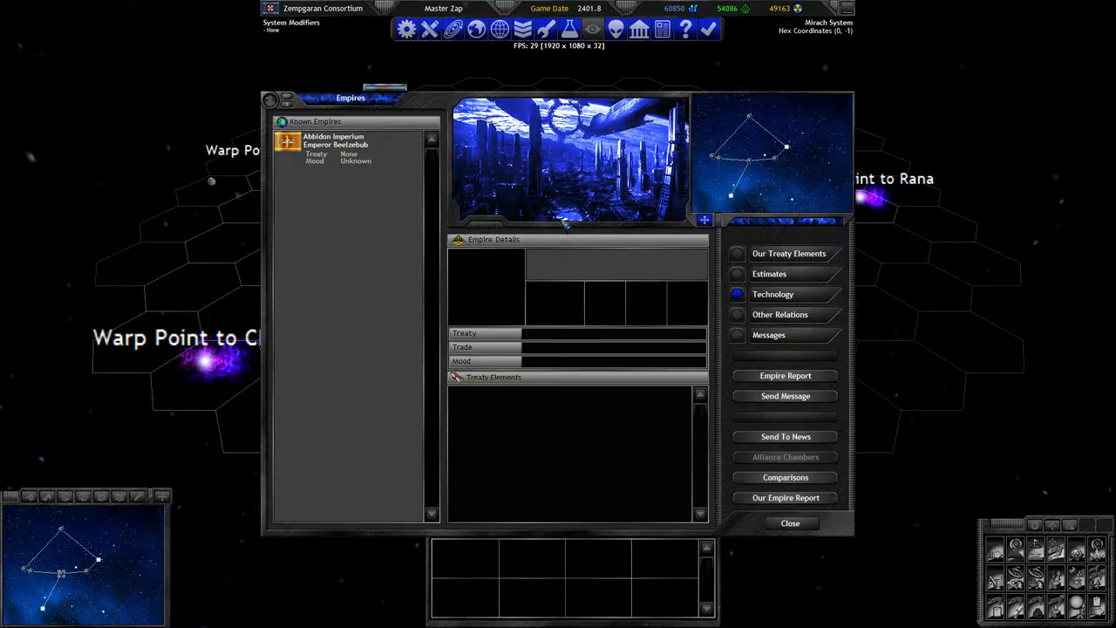
Review the Abbidon Imperium's estimates and technology levels, then return to the Alsuhail map
left_click(788, 523)
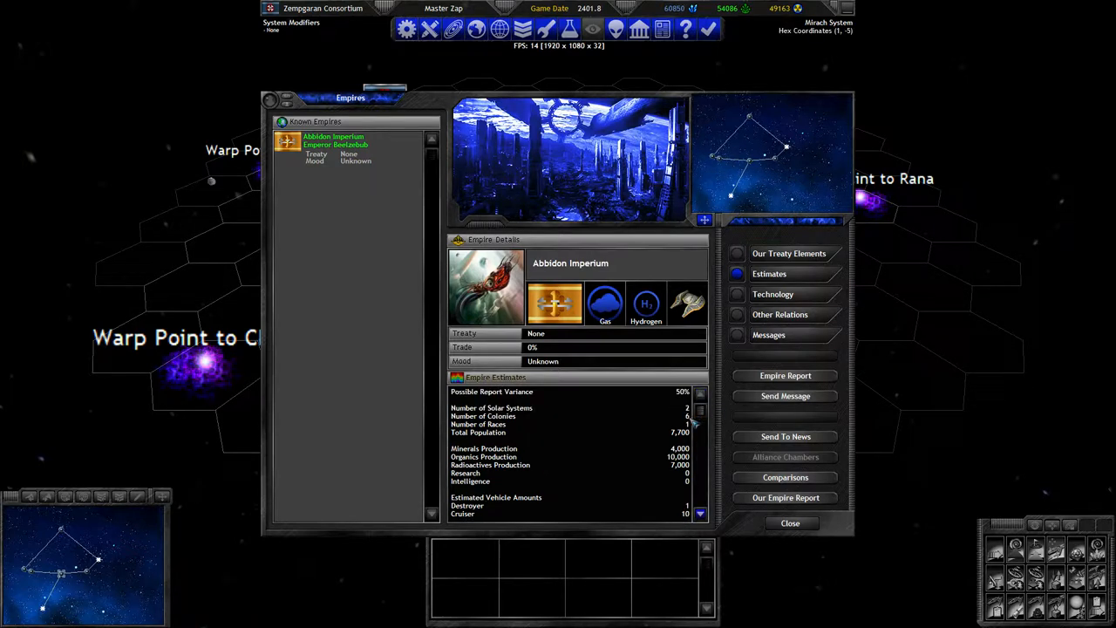
left_click(772, 293)
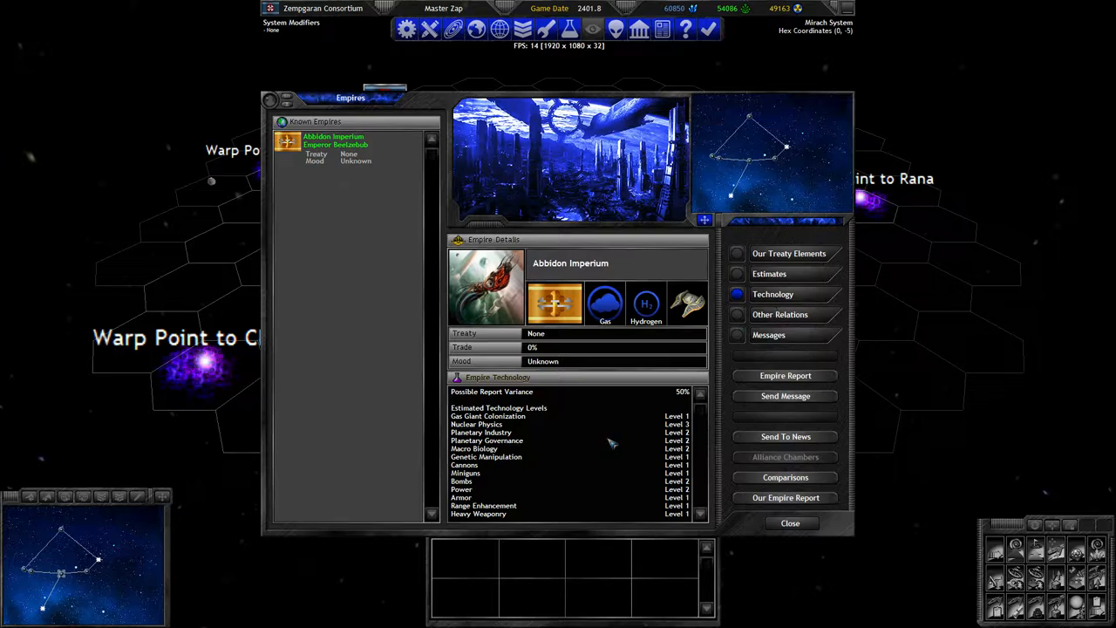
left_click(788, 523)
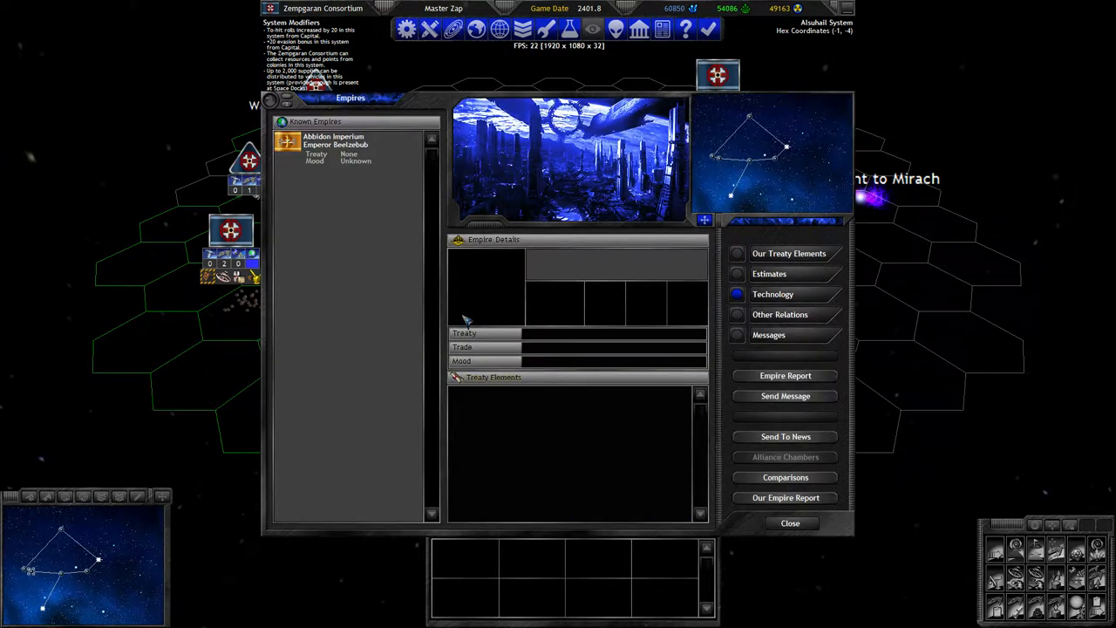
left_click(788, 523)
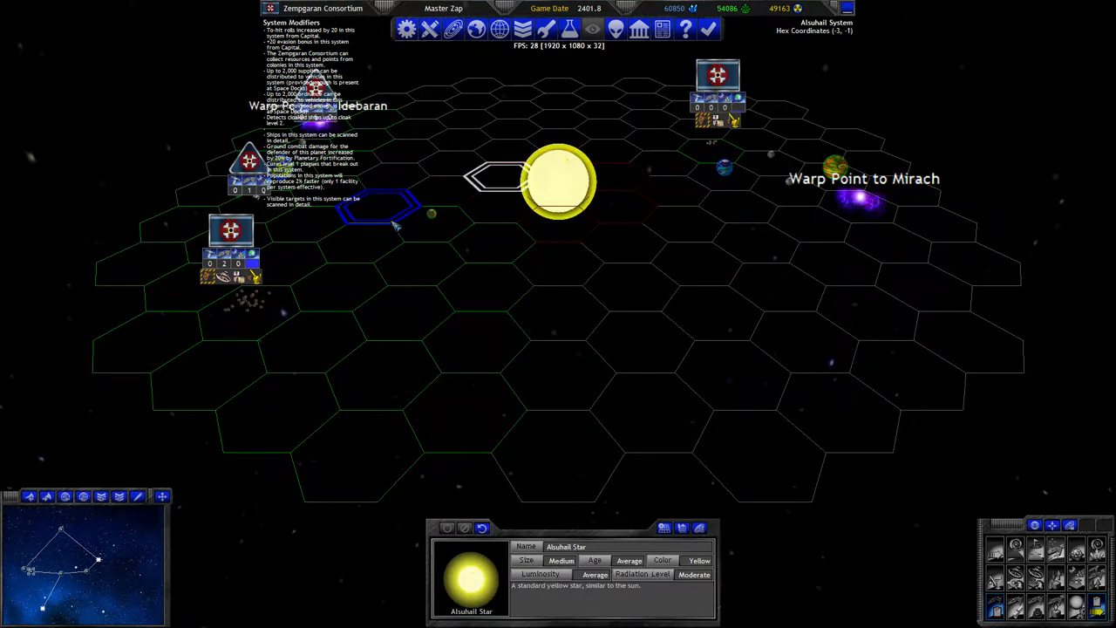